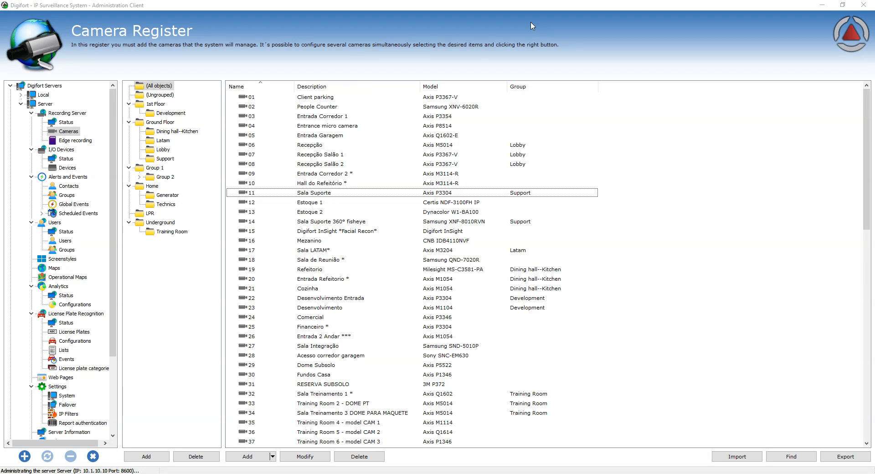
Step: Open camera 01 (Client parking, Axis P3367-V) in the Camera registration dialog
left_click(315, 97)
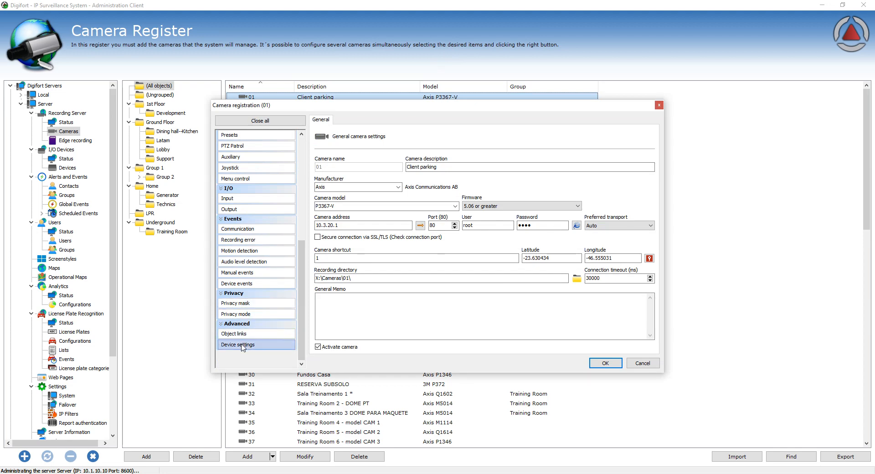
Step: Browse the White Balance and Audio Output device settings, then show Image Appearance
left_click(238, 345)
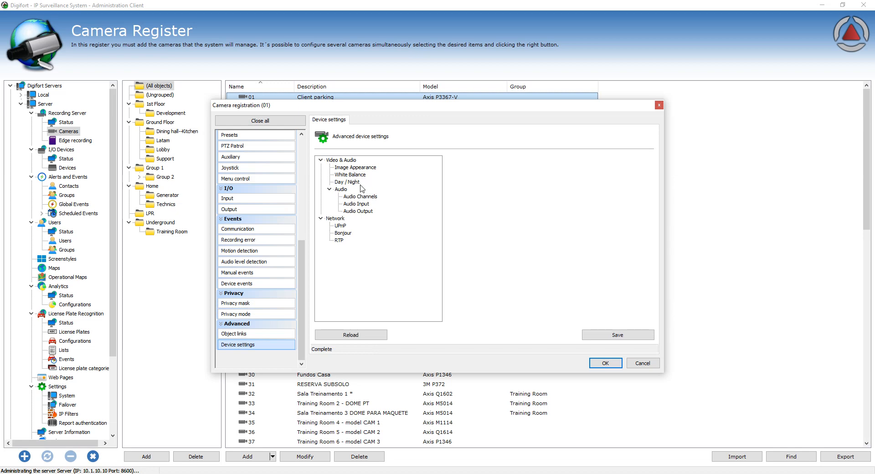
left_click(350, 174)
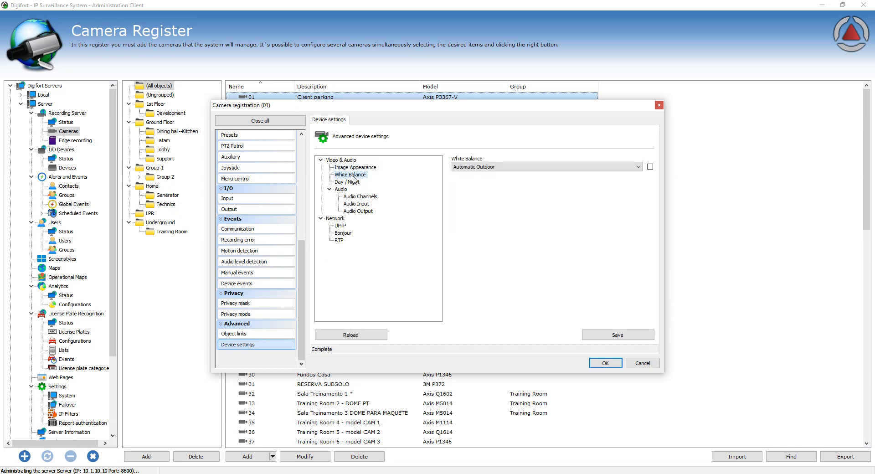
left_click(358, 211)
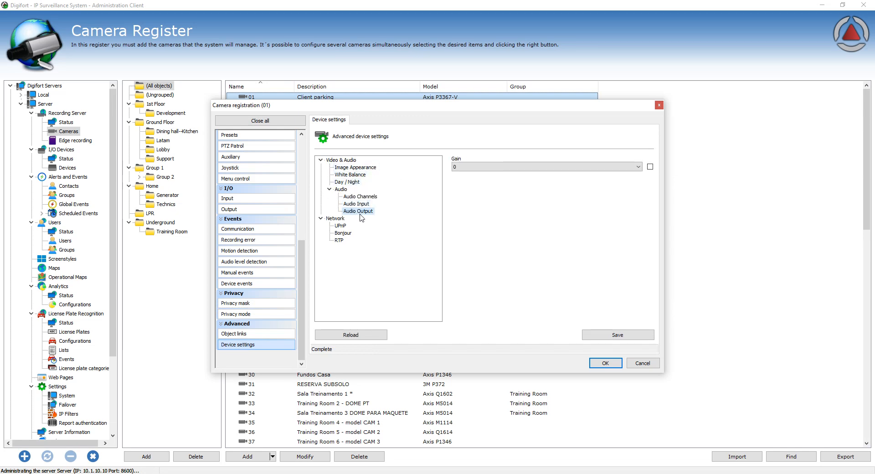
left_click(355, 166)
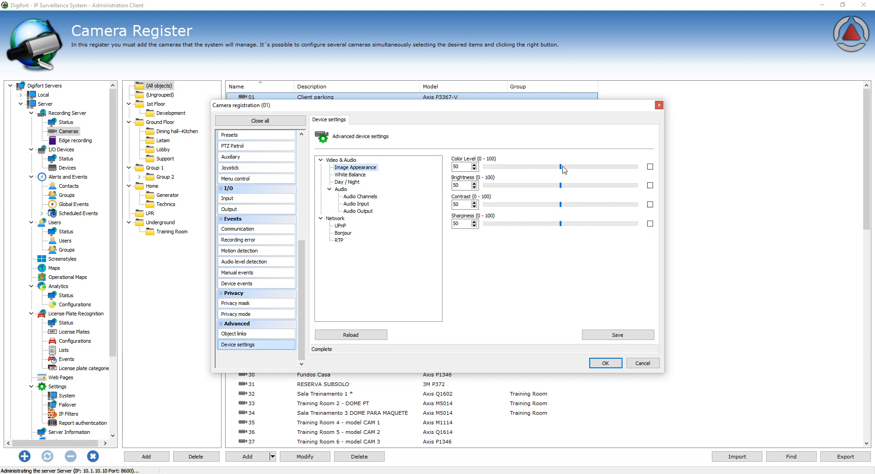
Step: Lower camera 01's Color Level to 40 and save it to the device
left_click_drag(565, 166, 549, 166)
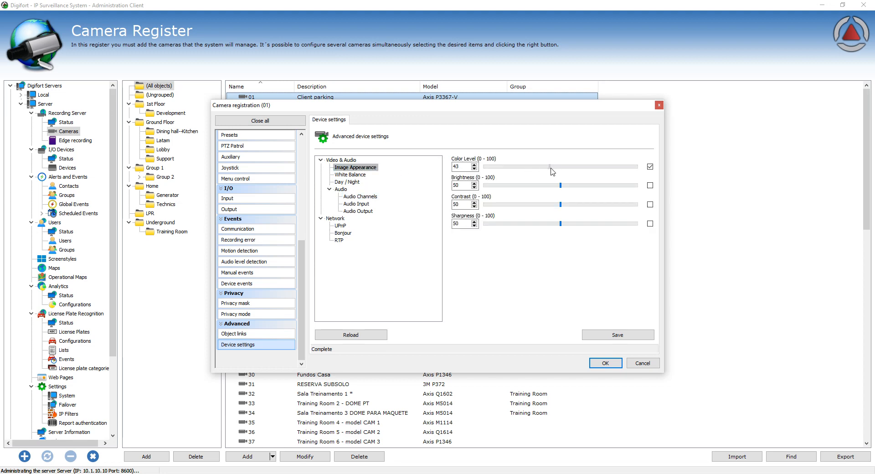
left_click_drag(564, 167, 544, 167)
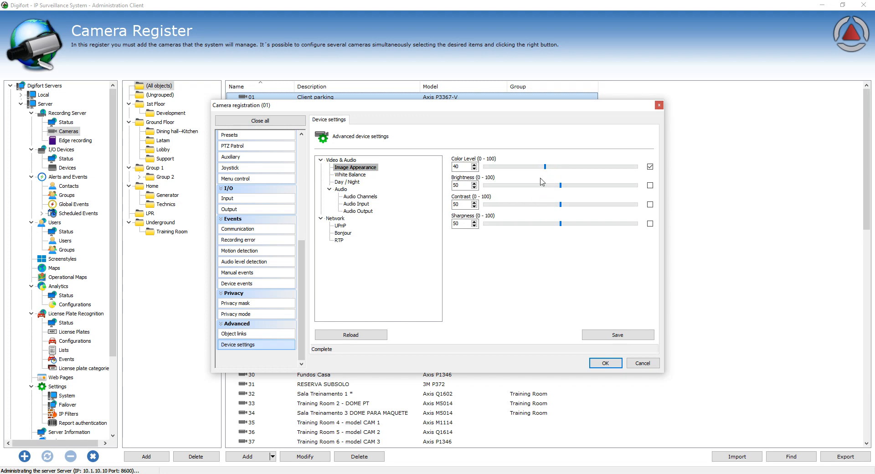
left_click(649, 166)
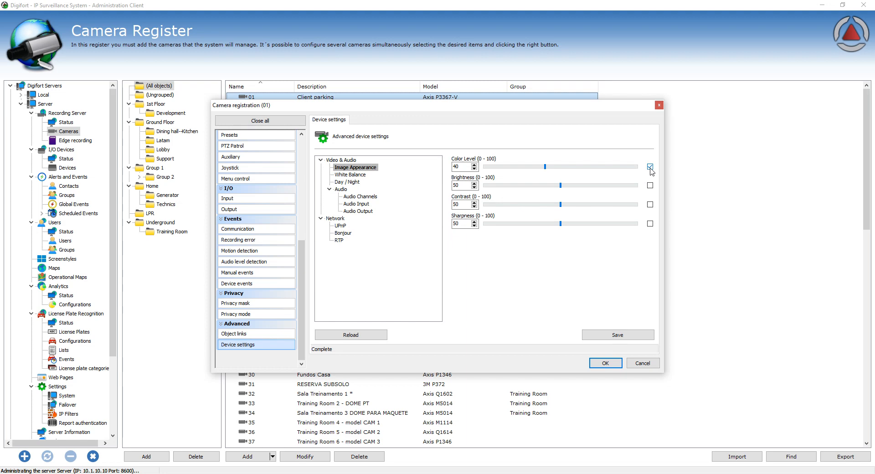
left_click(650, 167)
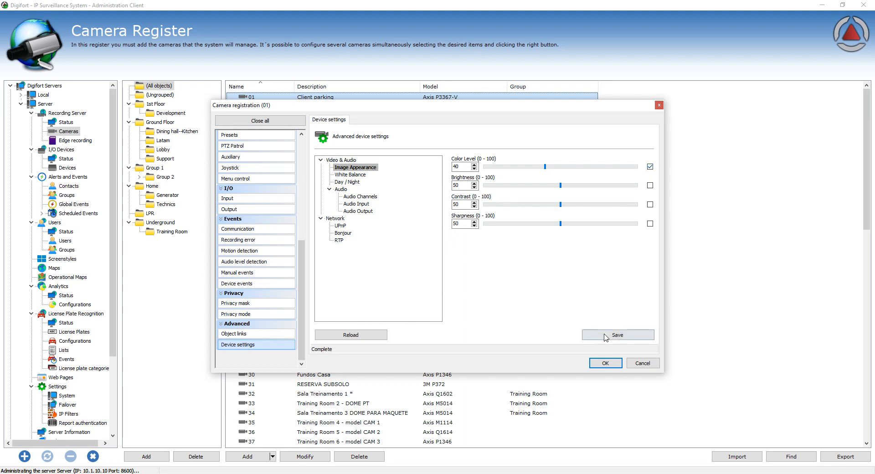
left_click(617, 334)
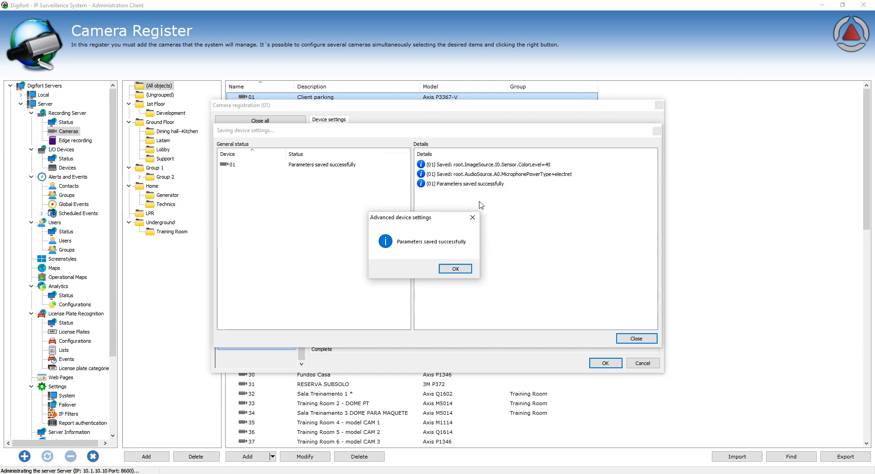
Step: Dismiss the save results, resave Color Level 50, and close camera 01's registration
left_click(454, 268)
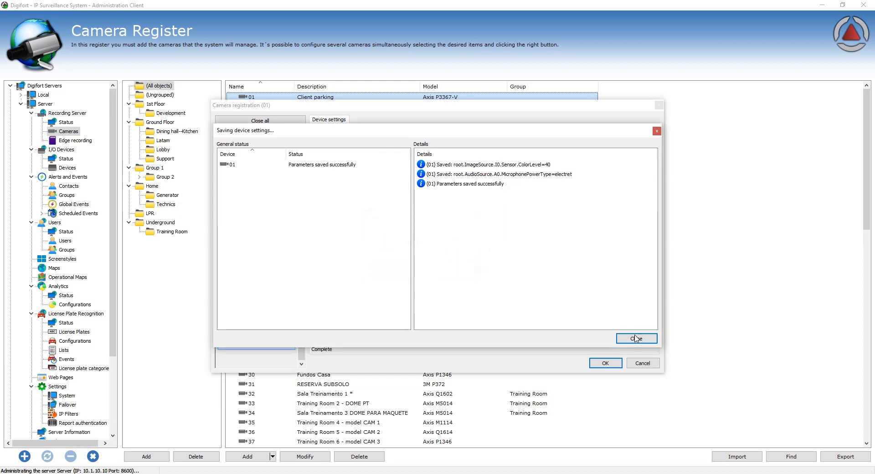
left_click(636, 338)
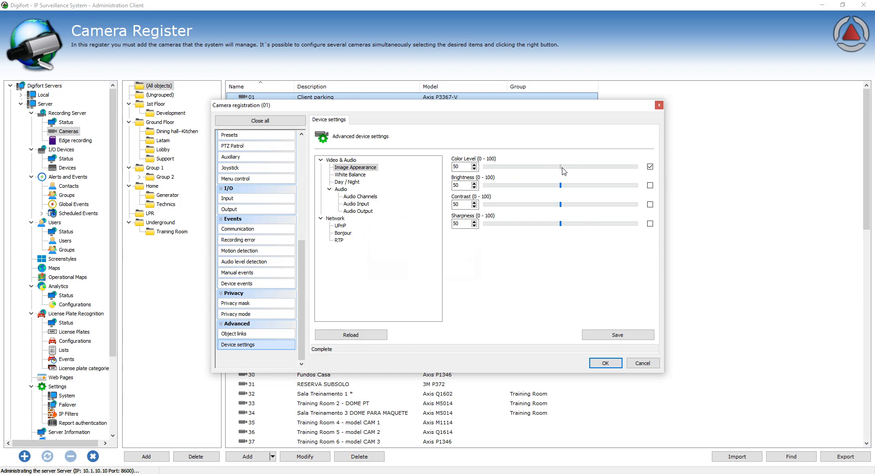
left_click(617, 334)
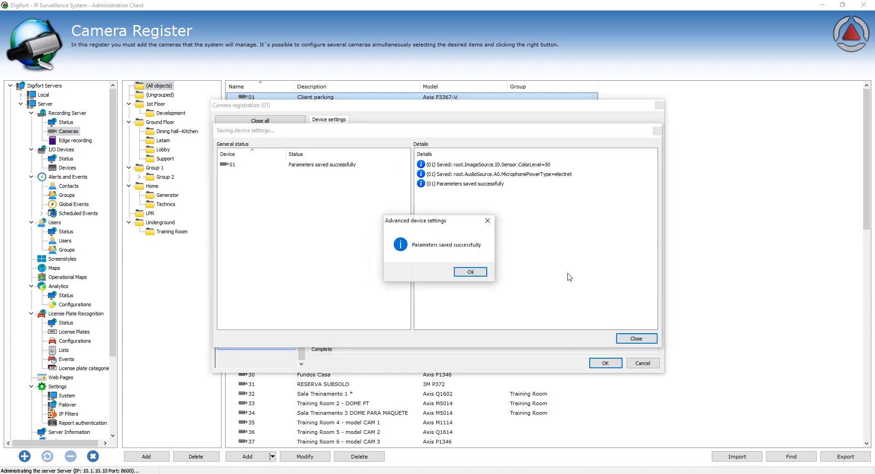
left_click(470, 272)
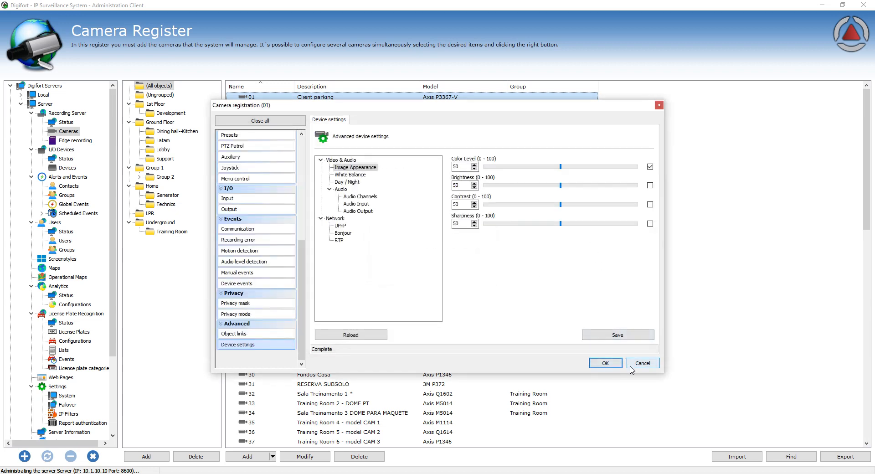
left_click(642, 363)
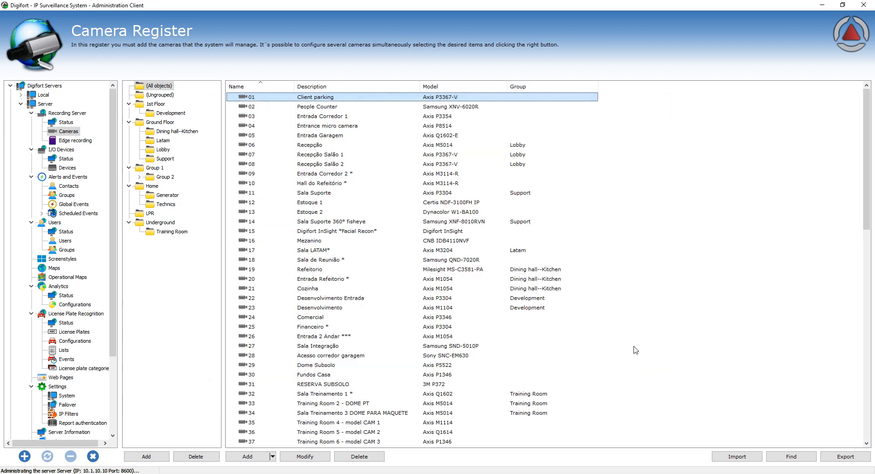
mouse_move(658, 228)
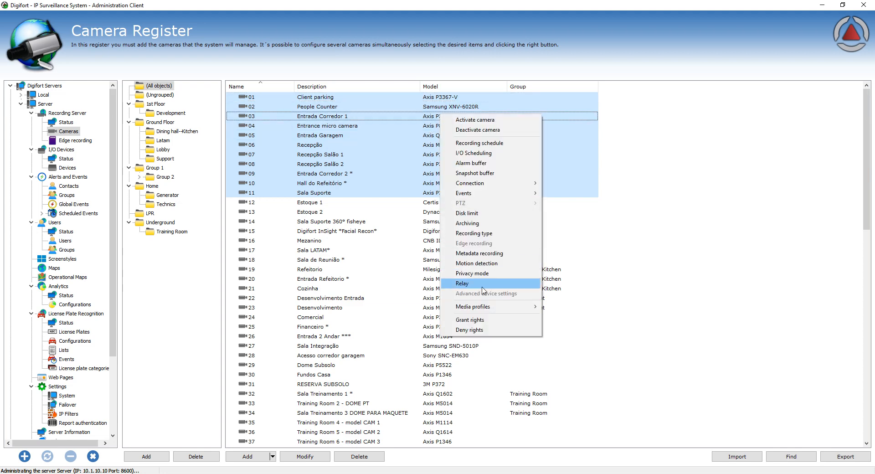
mouse_move(479, 294)
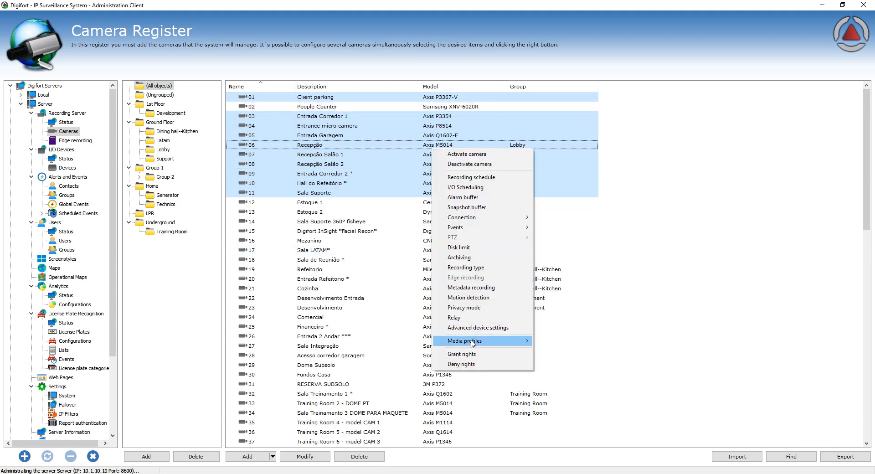
mouse_move(472, 330)
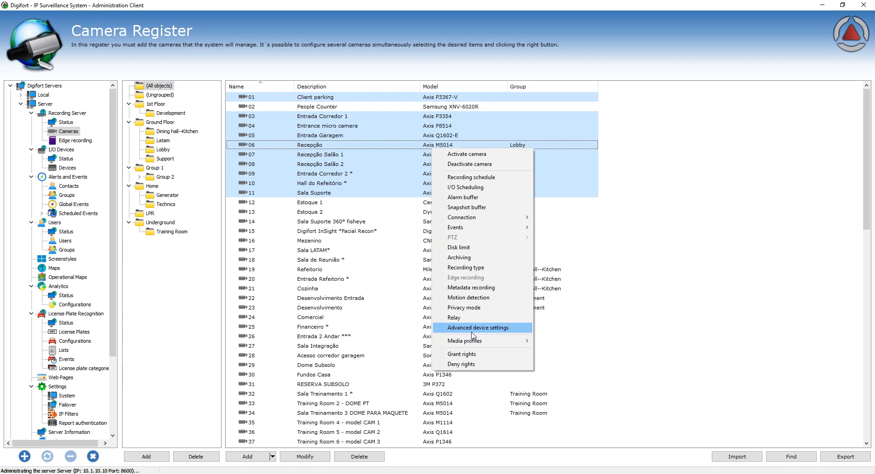
mouse_move(472, 336)
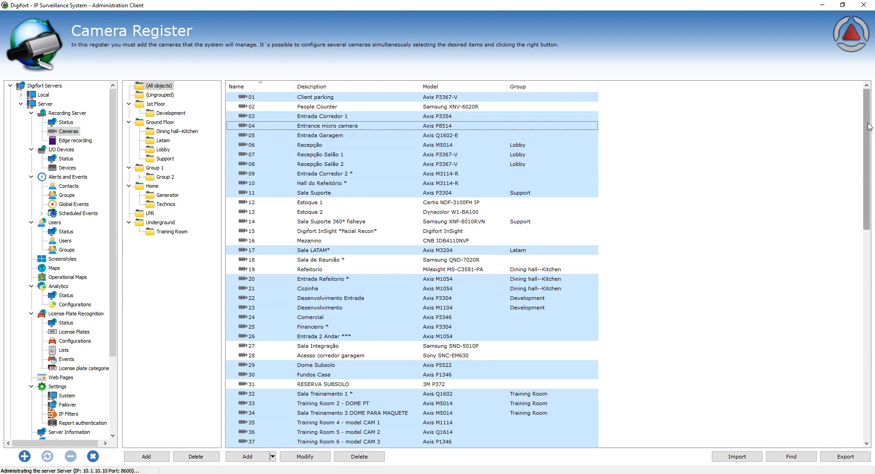
Step: Open Advanced device settings for the selected cameras 01 and 03–11
scroll("down", 3)
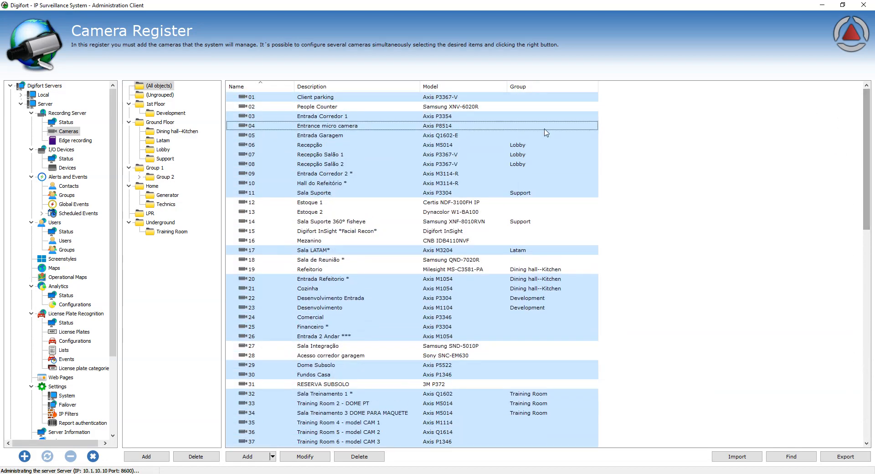
mouse_move(606, 165)
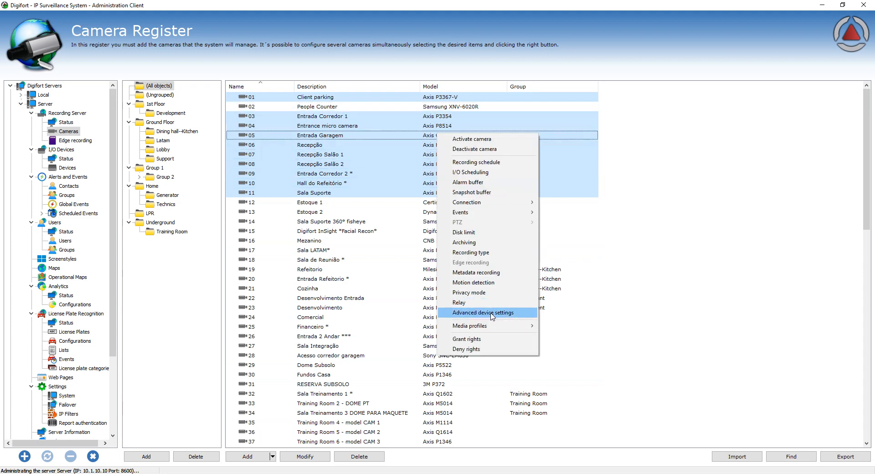
left_click(484, 312)
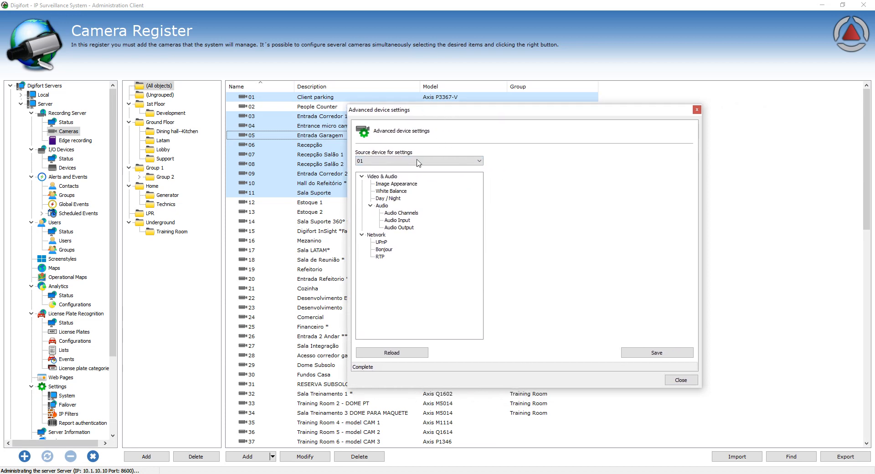
Step: View Audio Input, check camera 03's UPnP settings as source, then revert to camera 01
left_click(395, 183)
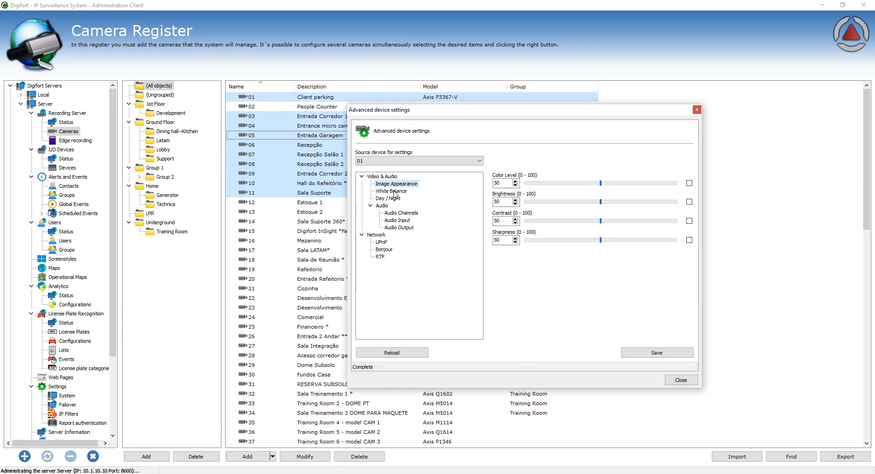
left_click(397, 220)
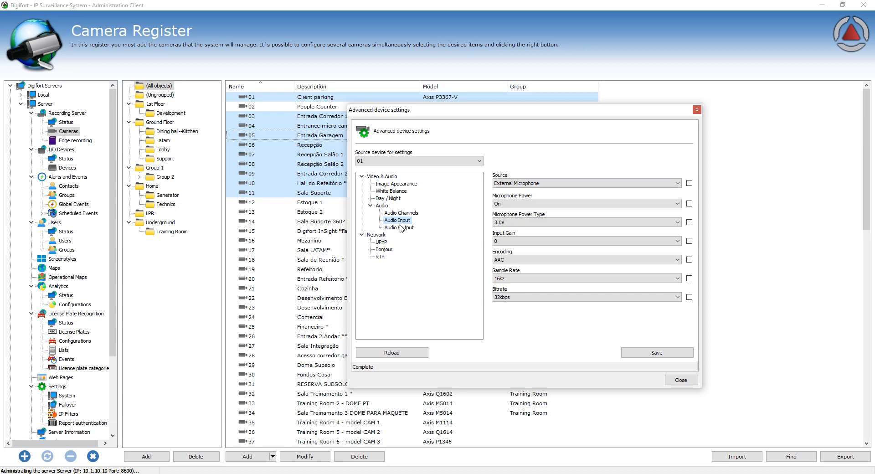
left_click(476, 160)
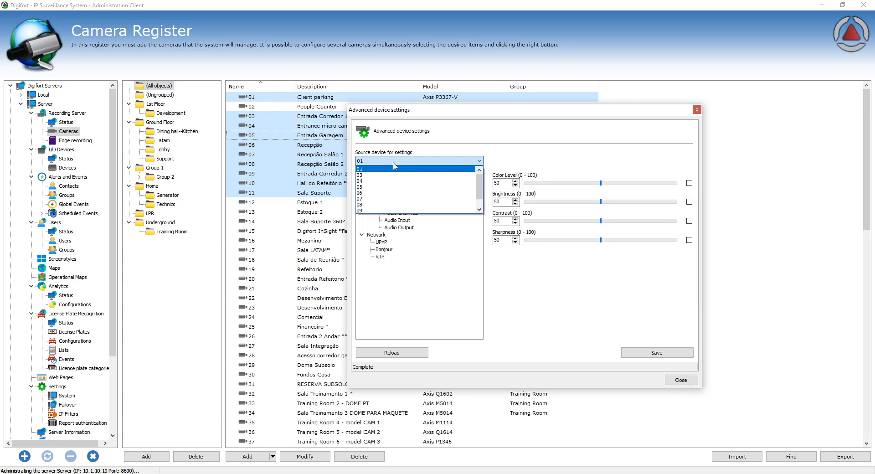
left_click(362, 169)
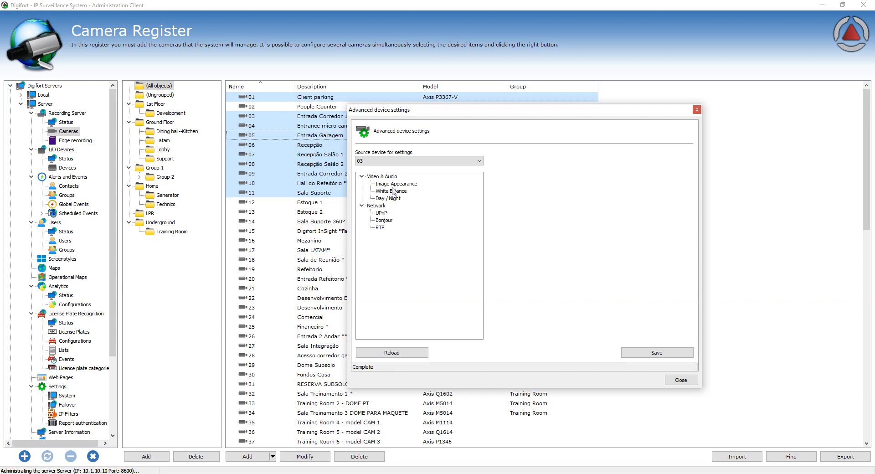
left_click(381, 212)
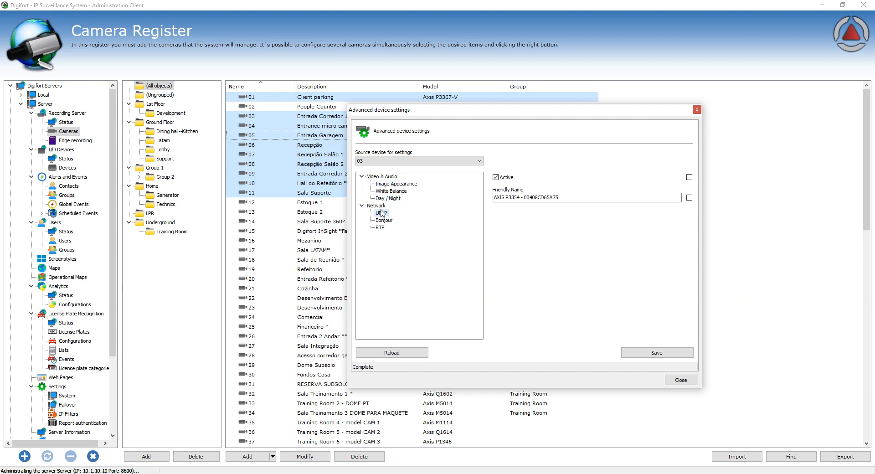
left_click(478, 161)
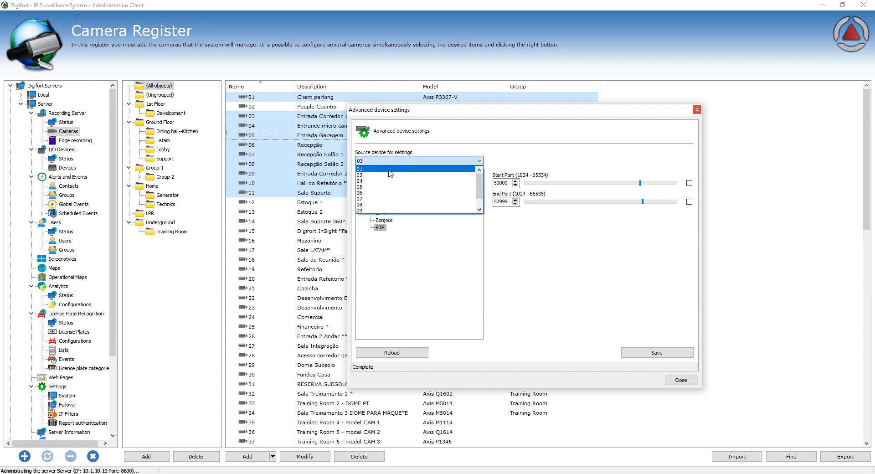
left_click(361, 168)
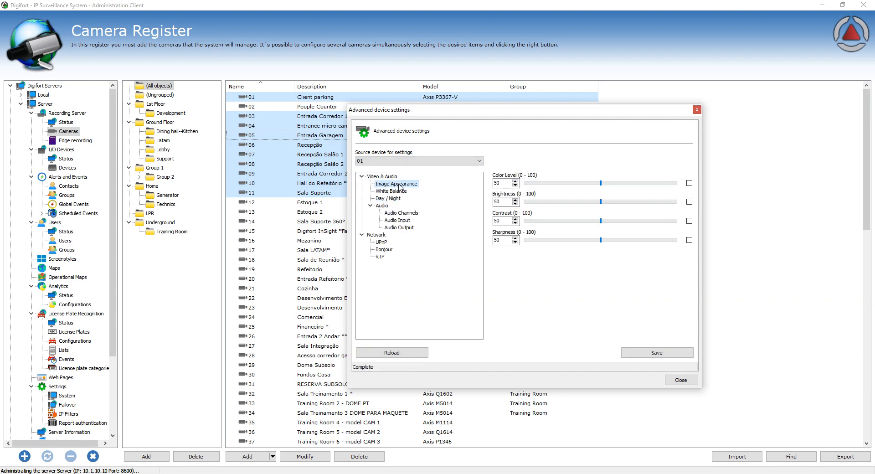
mouse_move(531, 196)
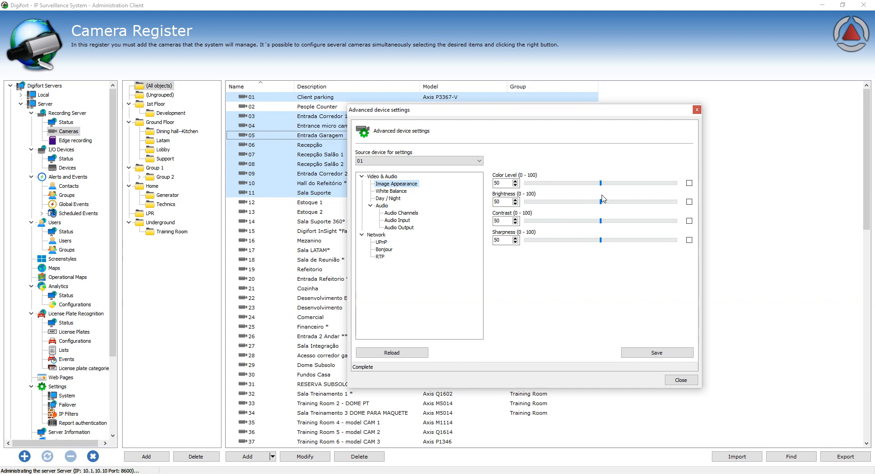
Step: Set Brightness to 40 alongside Color Level and save to the selected cameras
left_click_drag(603, 201, 586, 201)
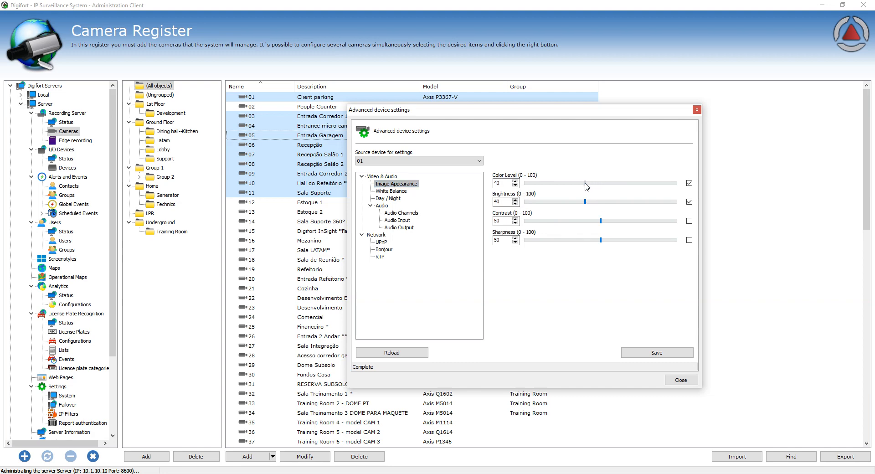
left_click(656, 352)
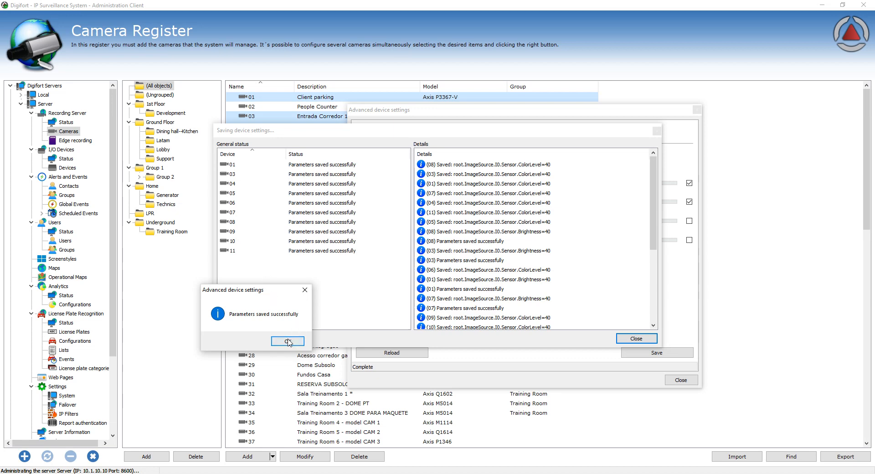
Step: Acknowledge the 'Parameters saved successfully' message and close the save results report
left_click(287, 340)
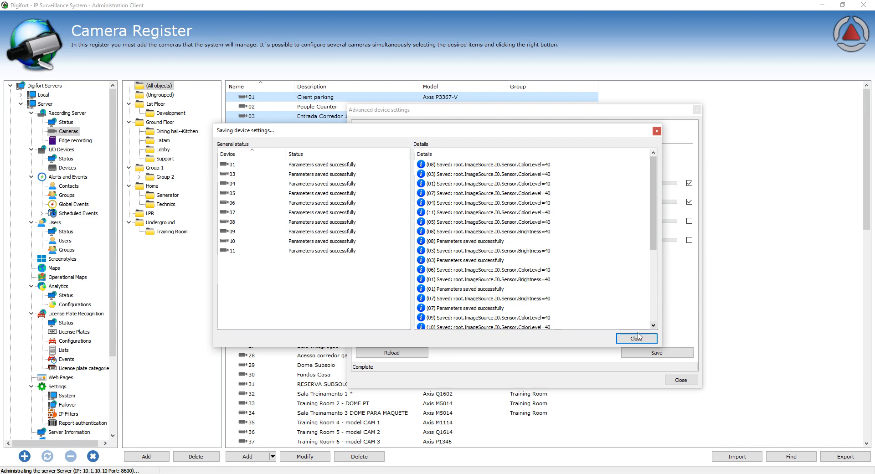
left_click(636, 337)
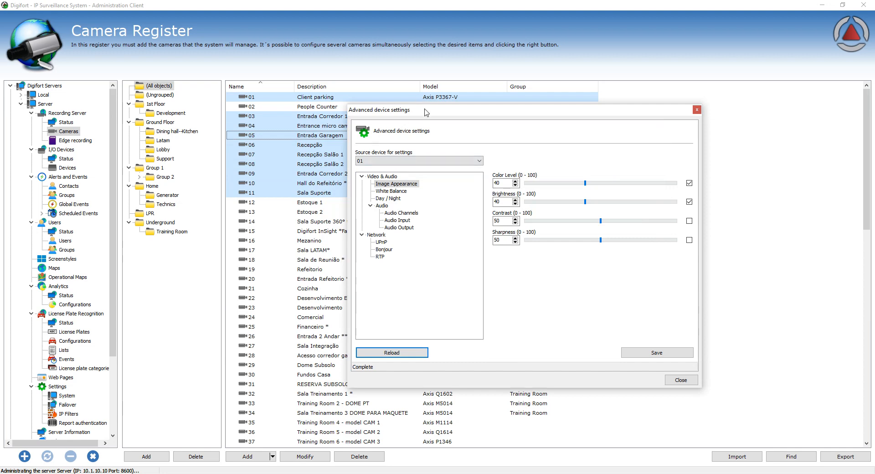
left_click(680, 379)
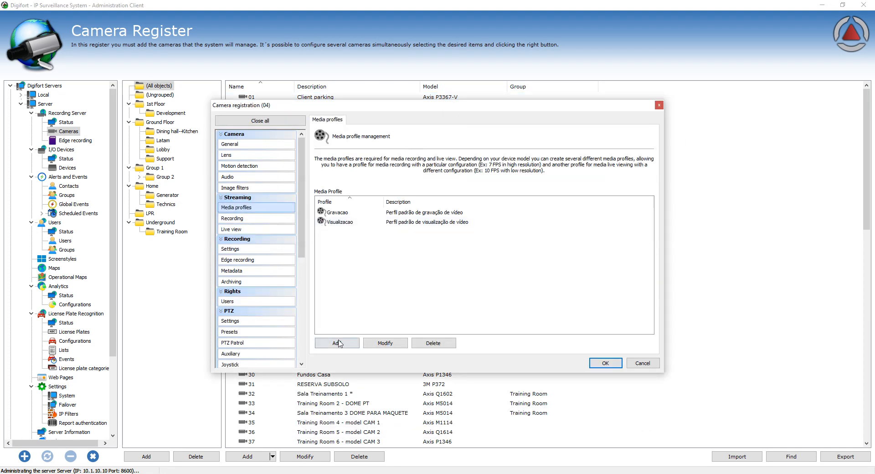
left_click(336, 343)
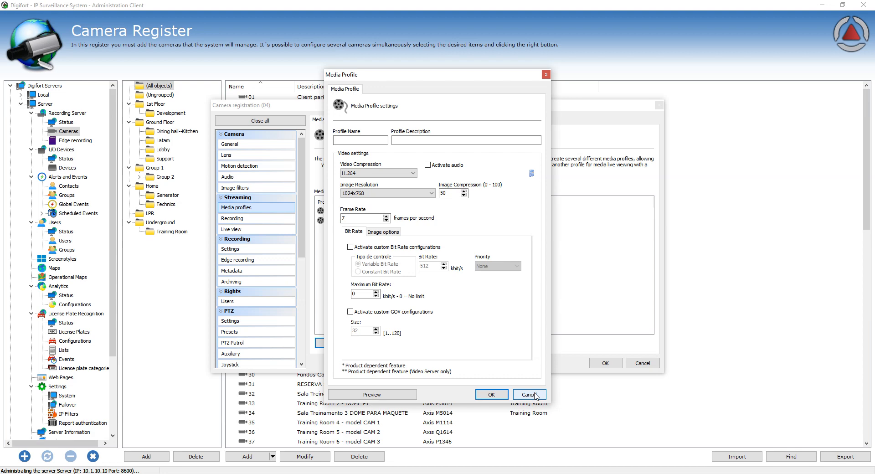
left_click(527, 394)
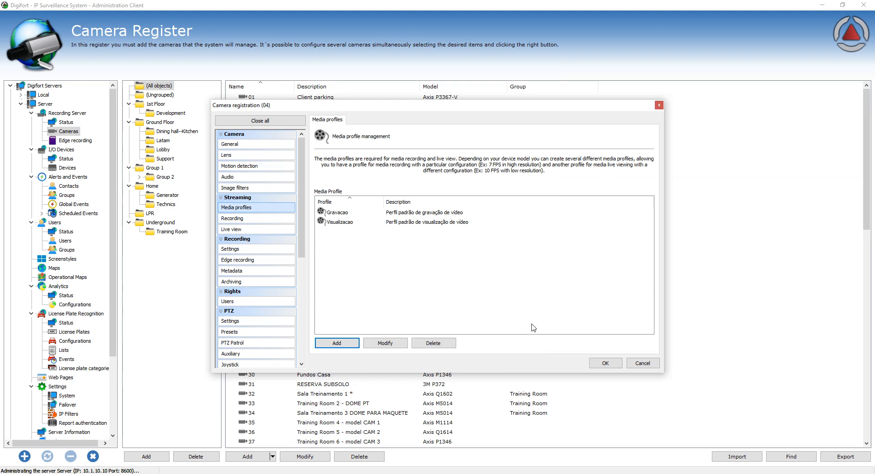
mouse_move(729, 370)
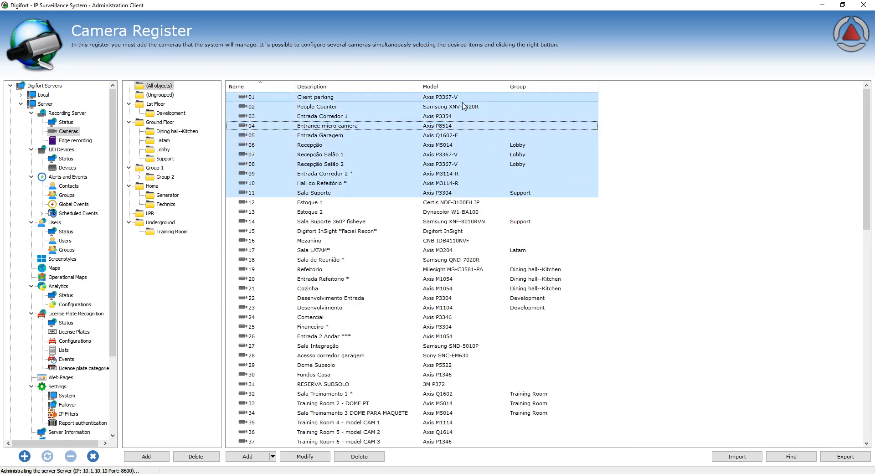
Step: Choose Advanced device settings from the selected cameras' context menu
right_click(321, 116)
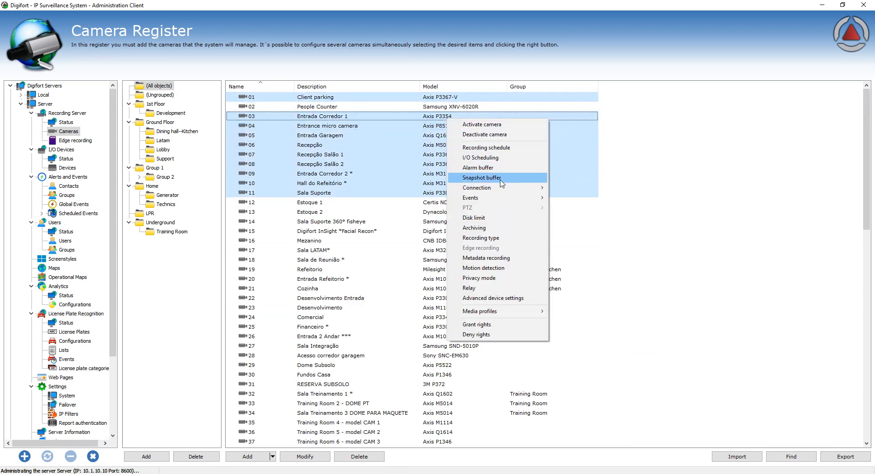
left_click(492, 297)
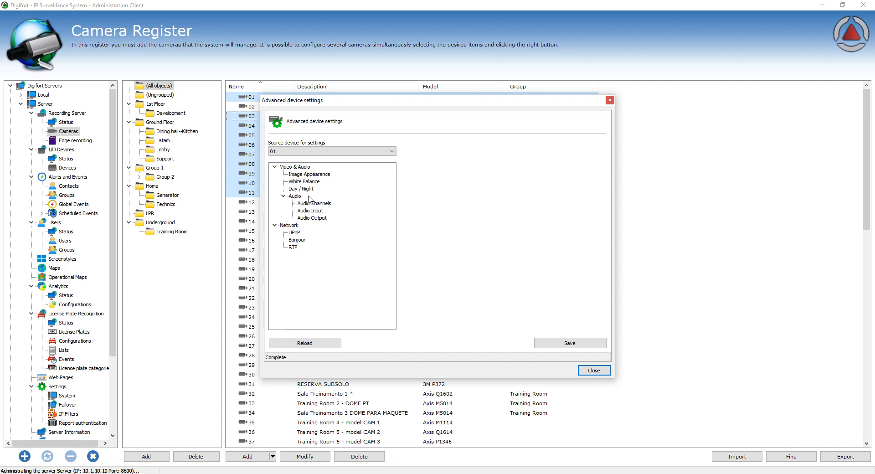
mouse_move(313, 205)
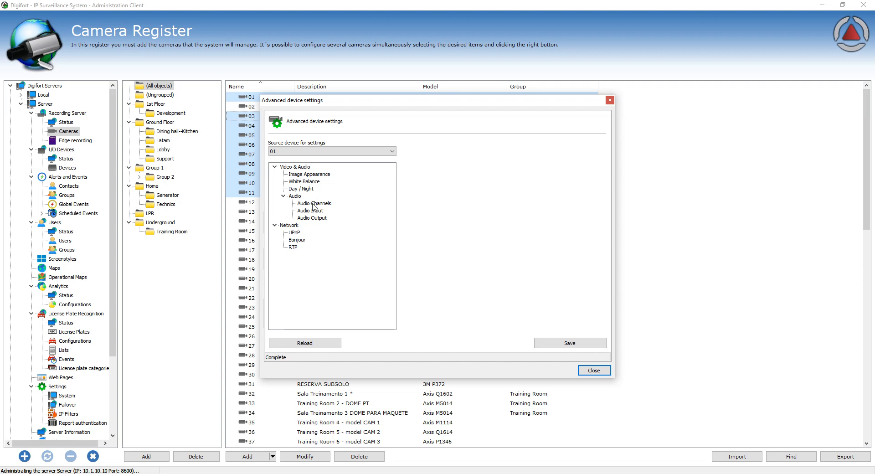
Step: Set Audio Channels mode to speaker-only simplex and save to the selected cameras
left_click(314, 203)
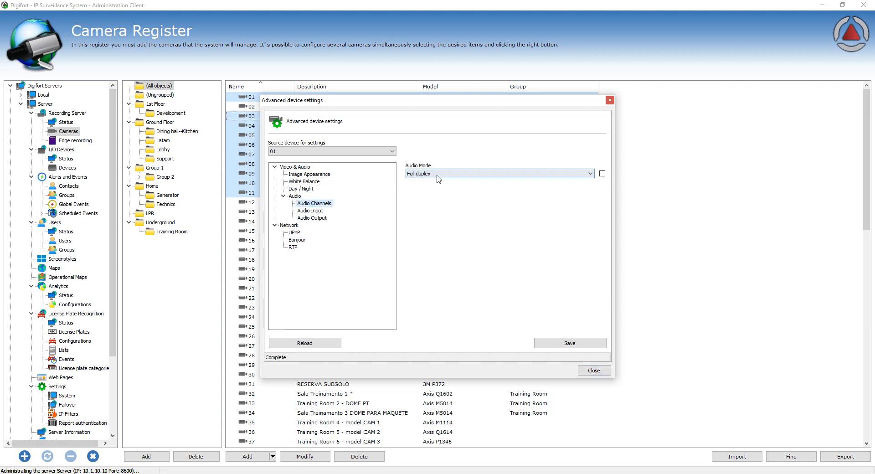
left_click(499, 173)
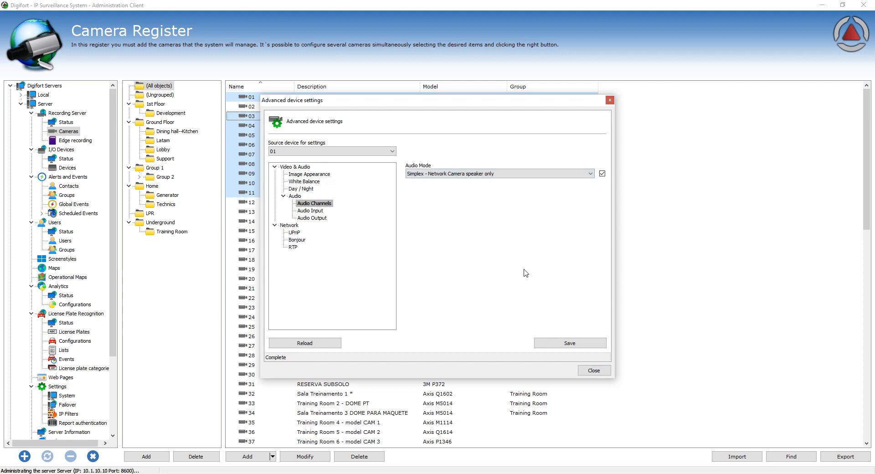
left_click(568, 343)
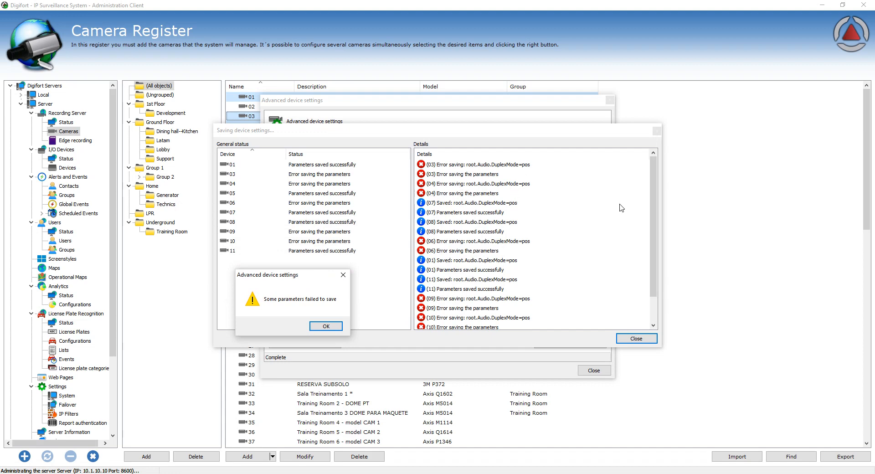
mouse_move(444, 221)
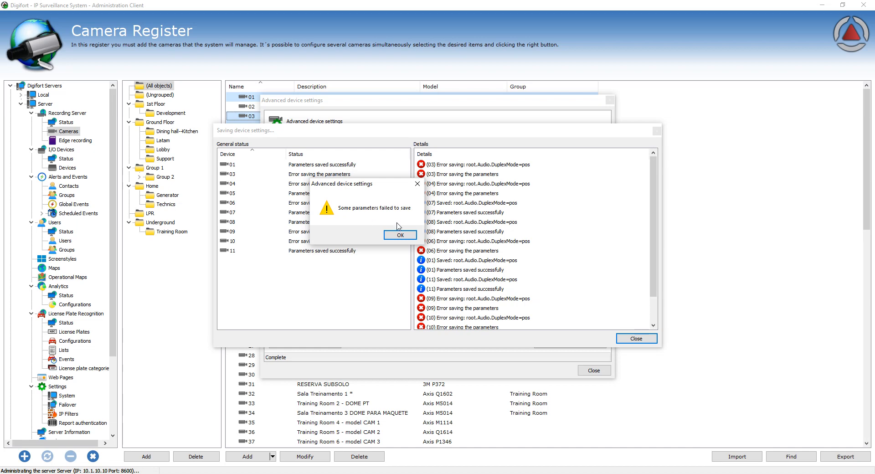
Step: Acknowledge the failure warning, save Full duplex audio mode, review results and close
left_click(400, 234)
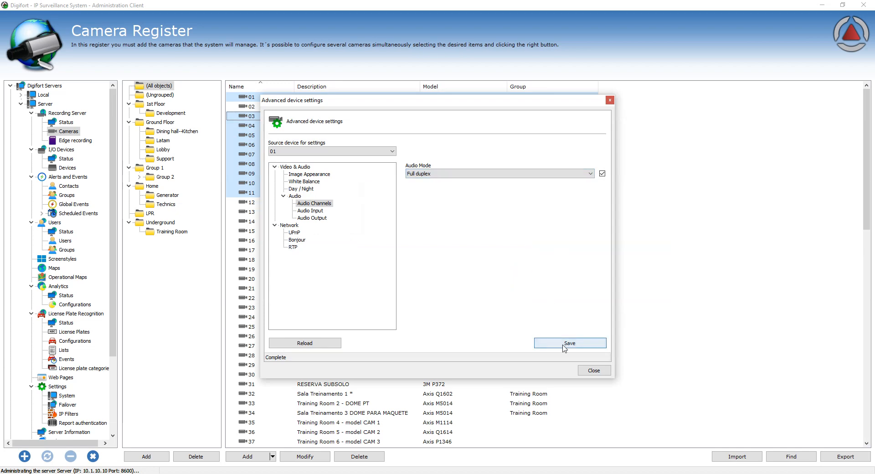
left_click(568, 343)
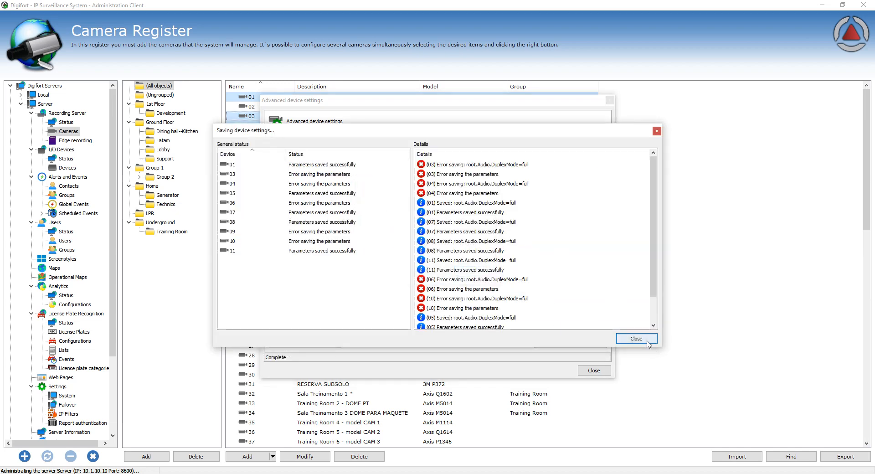
scroll("down", 3)
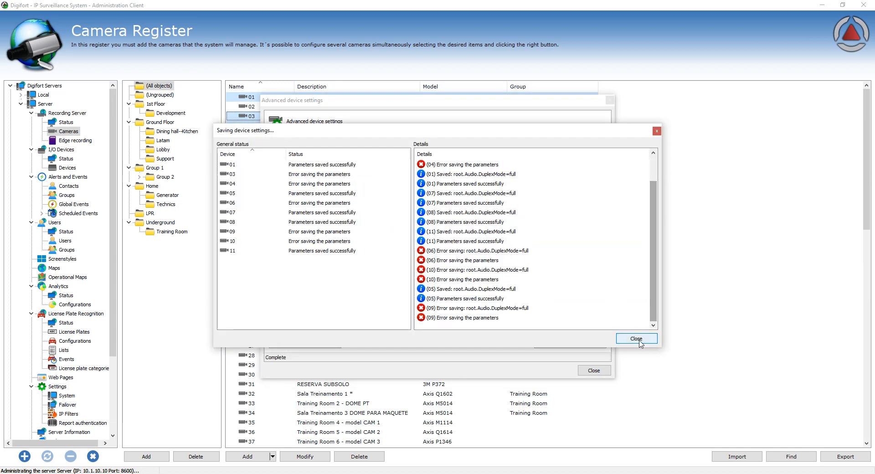
left_click(636, 339)
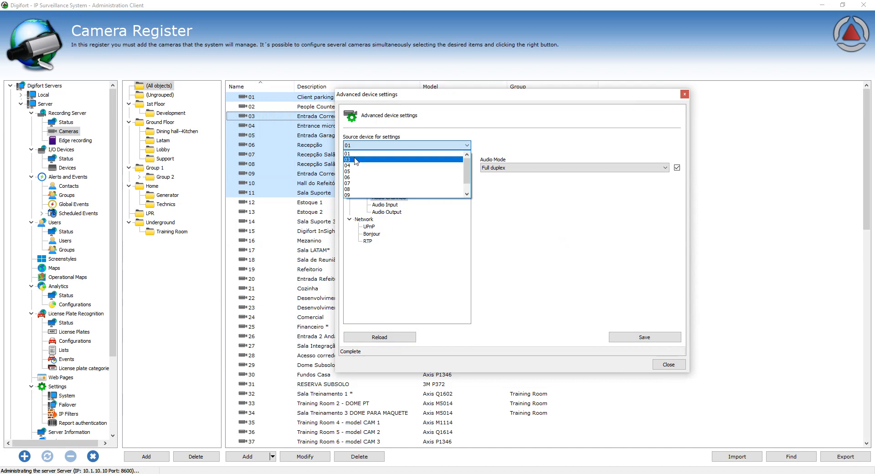
Step: Check camera 03 has no audio settings, revert source to 01, show Image Appearance
left_click(350, 159)
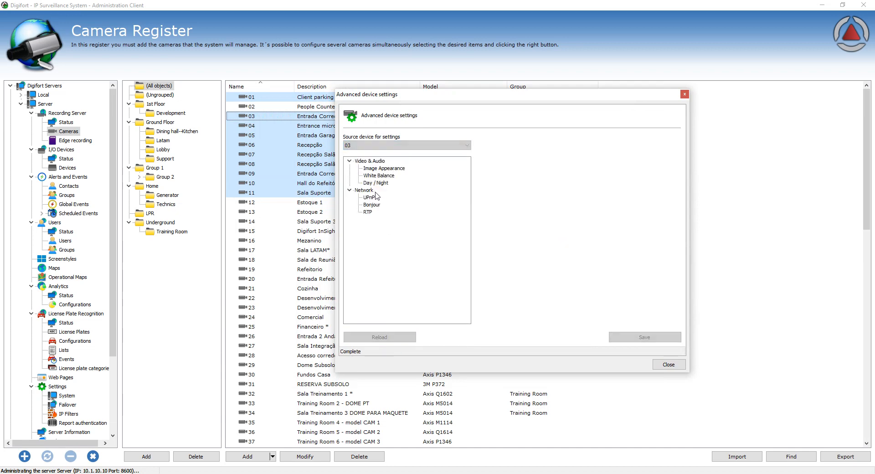
left_click(406, 145)
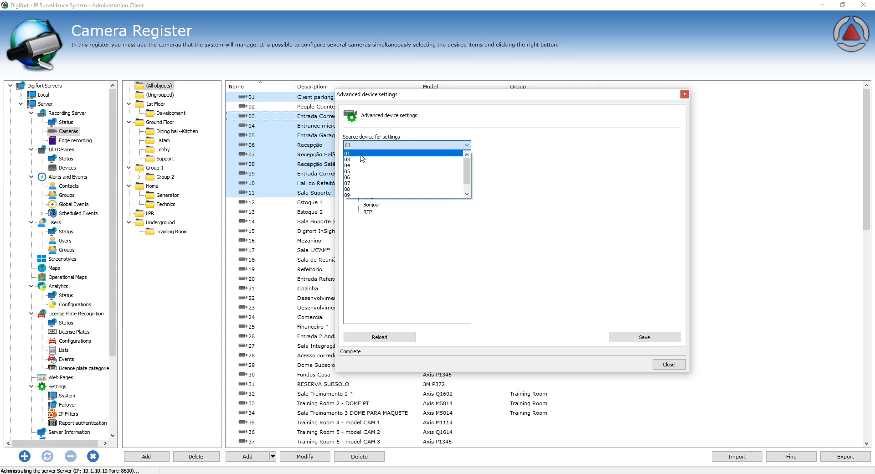
left_click(349, 153)
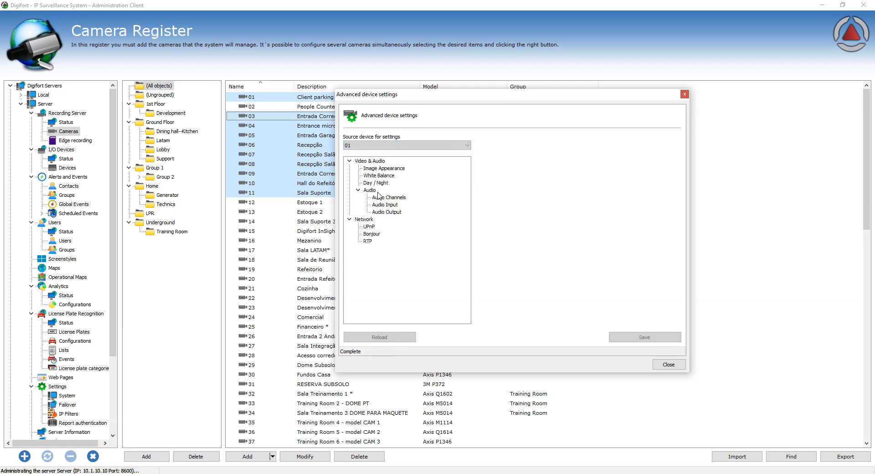
left_click(384, 204)
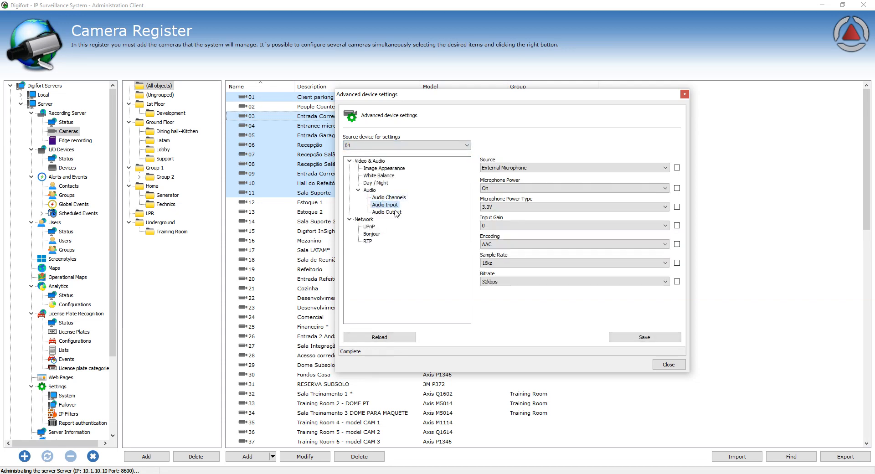
left_click(387, 196)
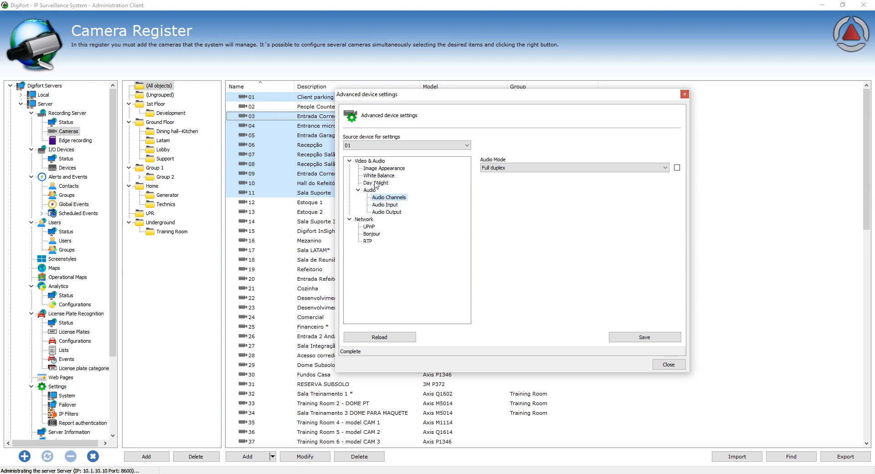
left_click(383, 168)
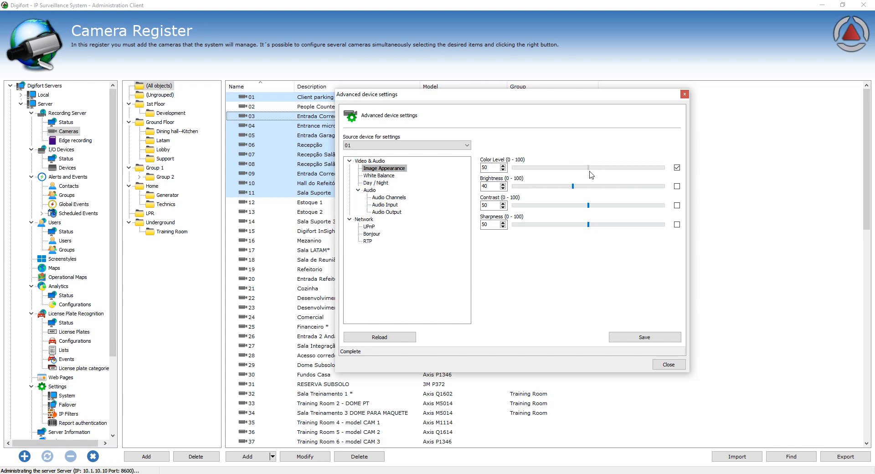
Step: Include brightness 50 alongside color level 50 in the settings to apply
left_click(677, 186)
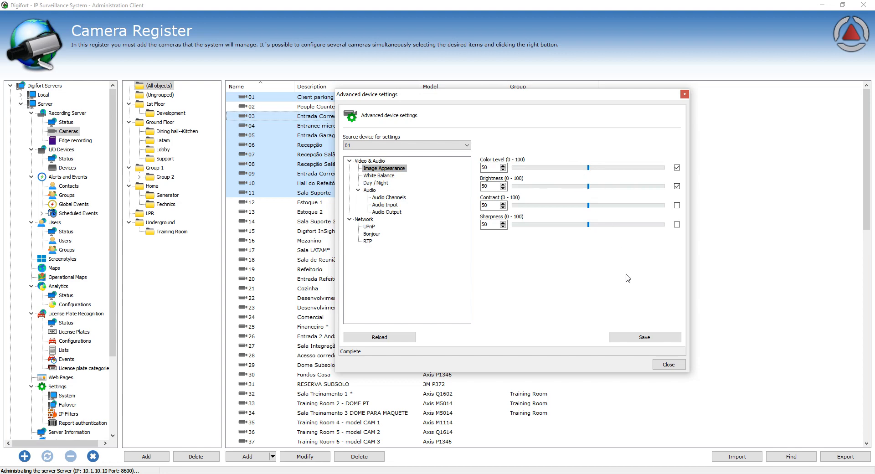
mouse_move(388, 181)
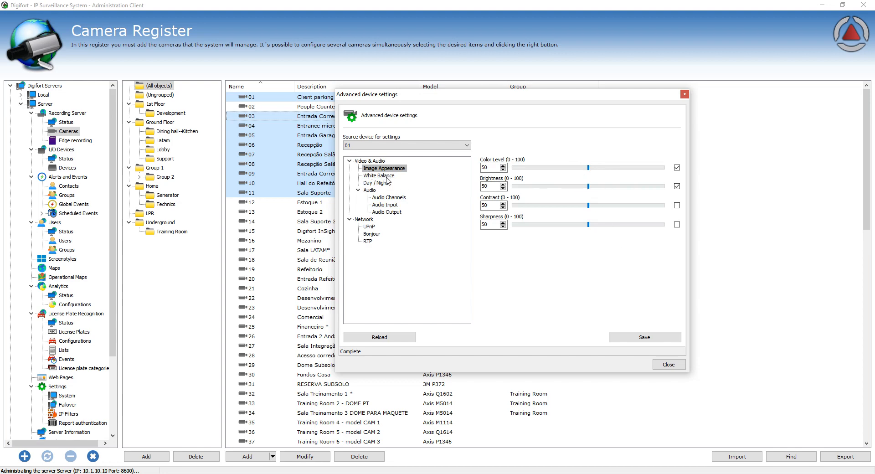
left_click(643, 337)
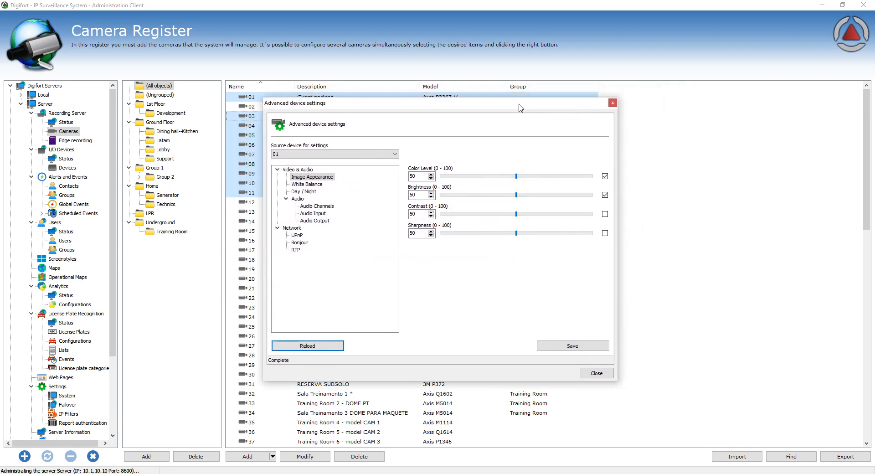
mouse_move(303, 225)
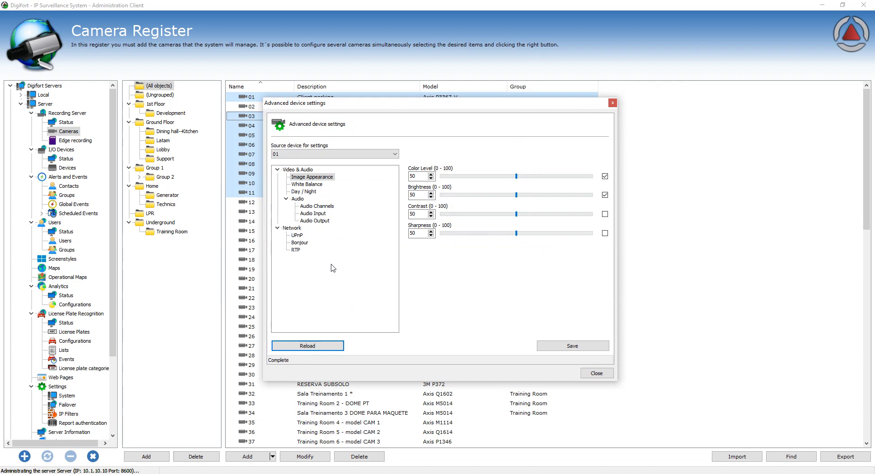
left_click(314, 220)
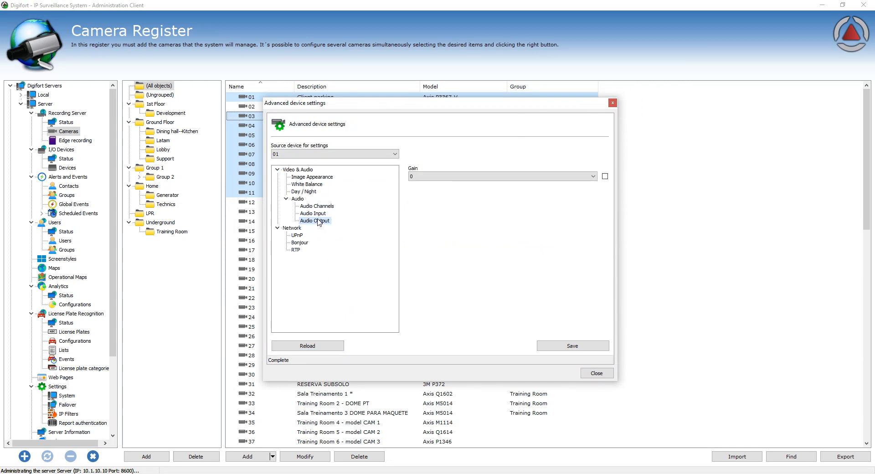
left_click(311, 177)
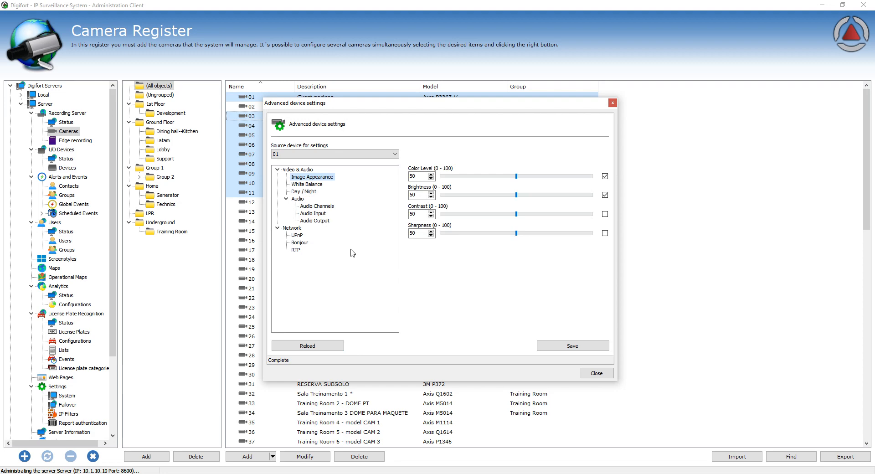
left_click(303, 191)
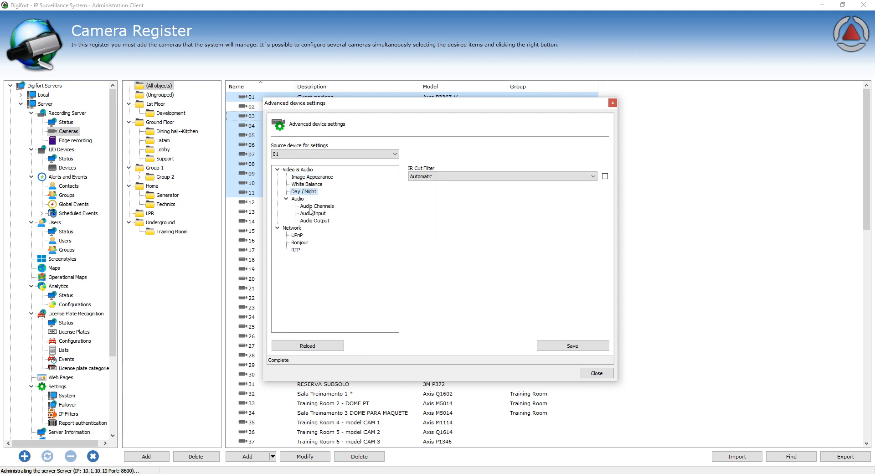
left_click(294, 250)
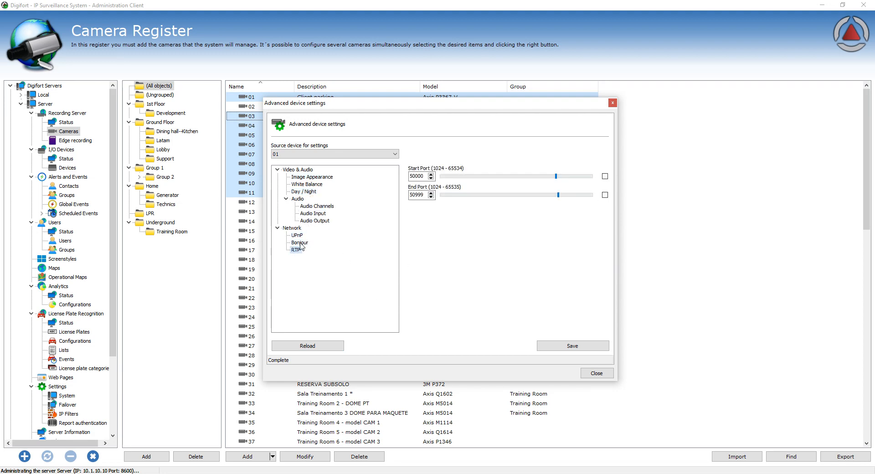